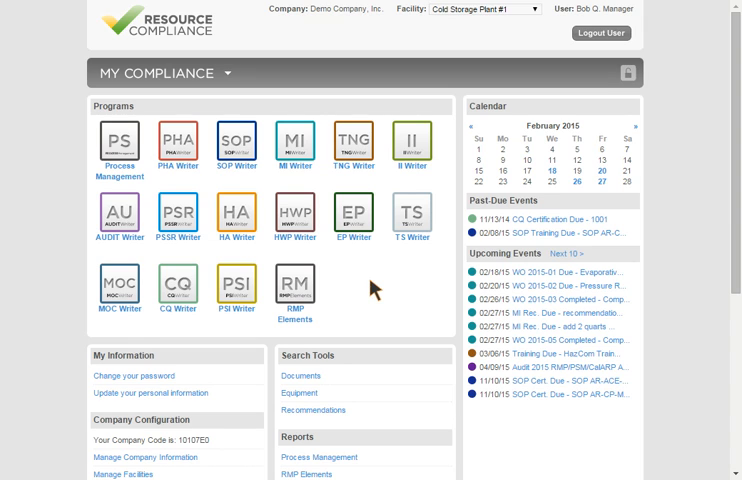
{"action": "mouse_move", "coordinate": [296, 160]}
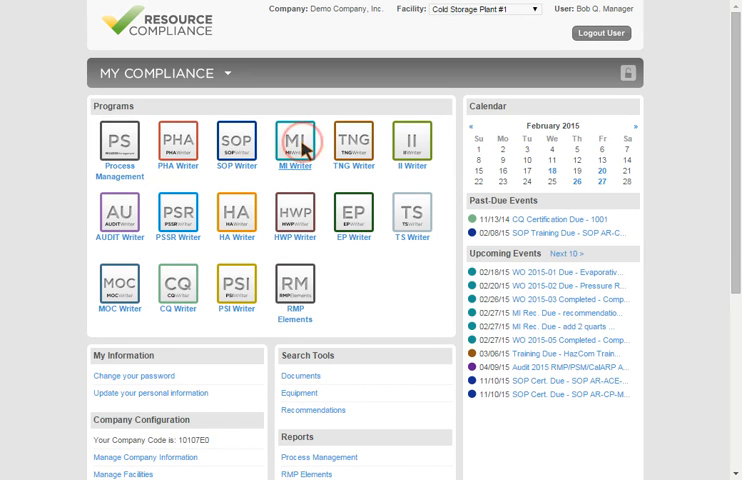
- Launch the MI Writer module from the Programs section of the My Compliance dashboard
{"action": "left_click", "coordinate": [292, 138]}
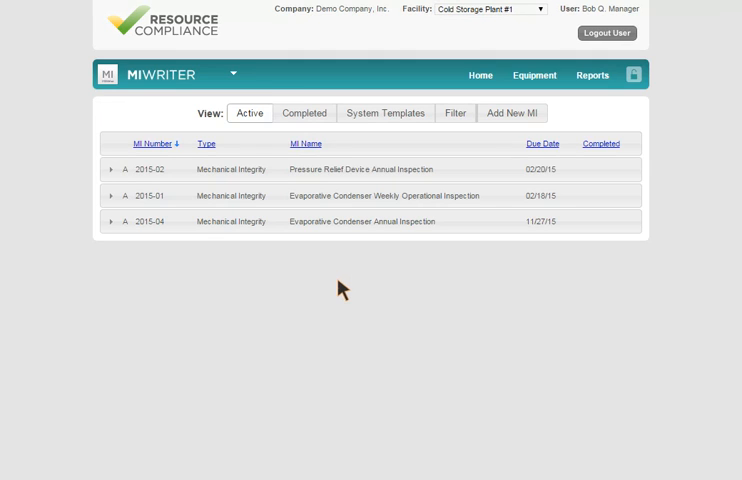
{"action": "mouse_move", "coordinate": [592, 76]}
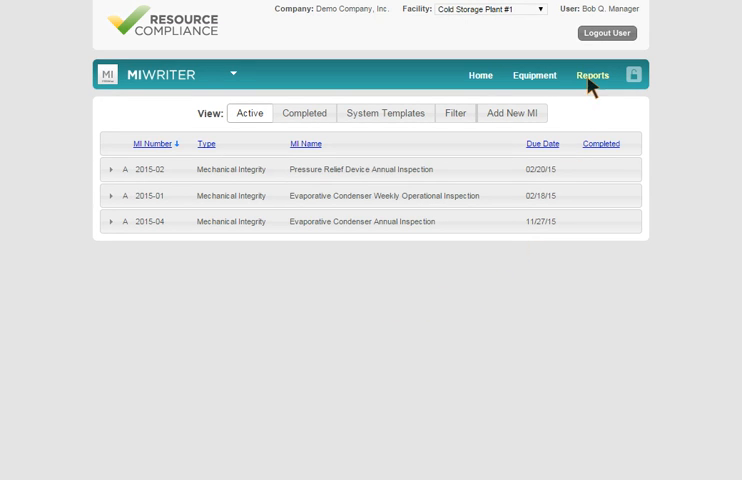
- Go to the MI Writer reports page listing work orders and equipment logs
{"action": "left_click", "coordinate": [592, 76]}
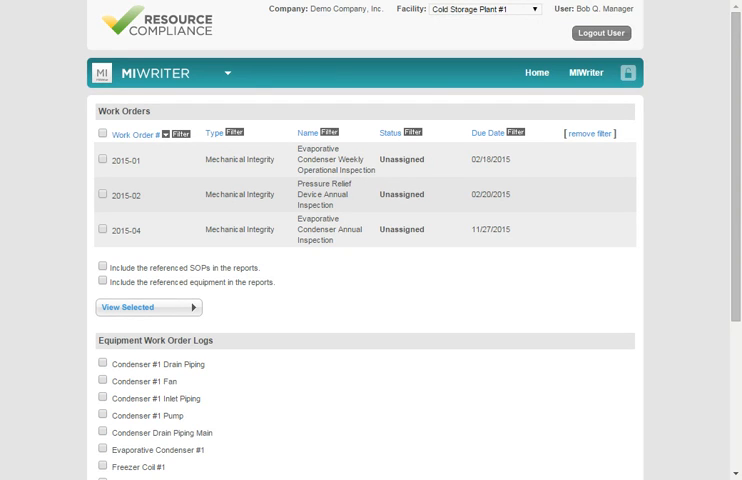
{"action": "mouse_move", "coordinate": [476, 284]}
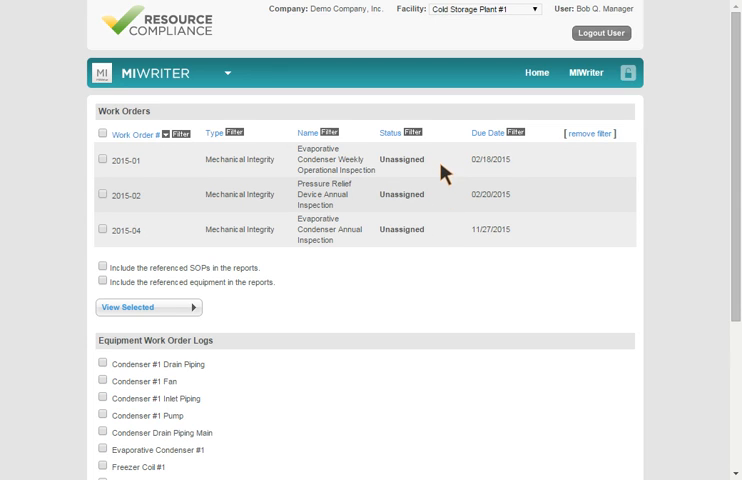
{"action": "mouse_move", "coordinate": [456, 228]}
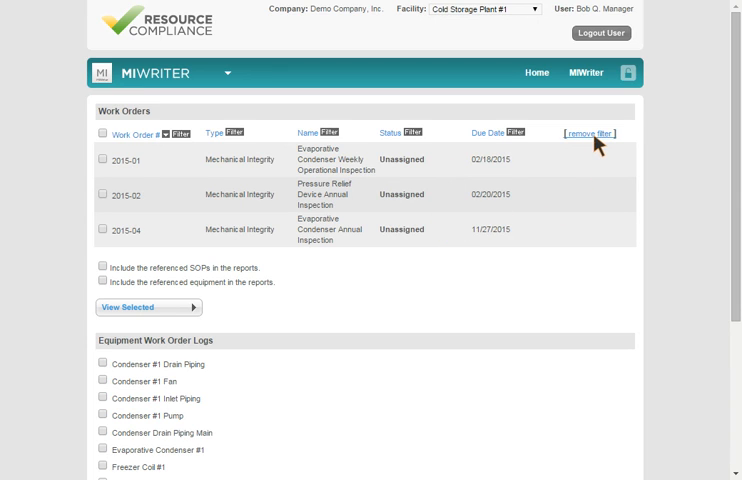
- Remove the Work Orders filter so all five work orders, including completed ones, are listed
{"action": "left_click", "coordinate": [588, 134]}
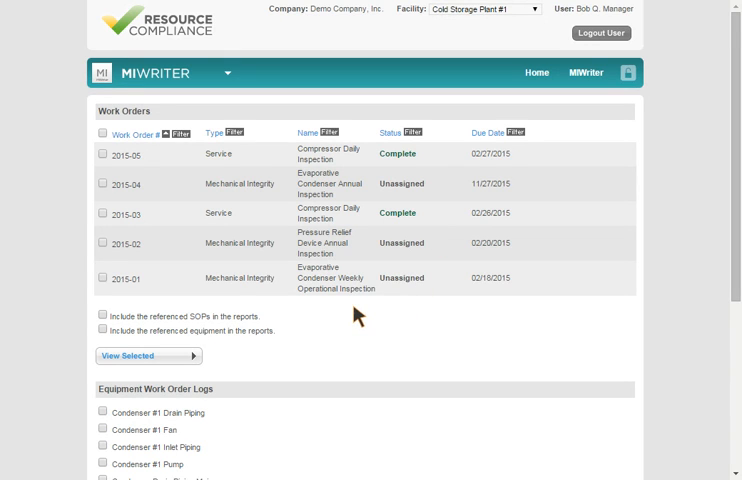
{"action": "mouse_move", "coordinate": [170, 212]}
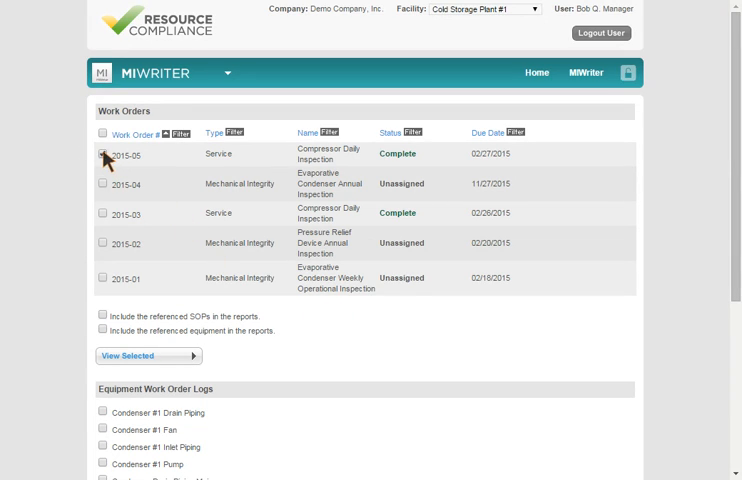
{"action": "mouse_move", "coordinate": [164, 330]}
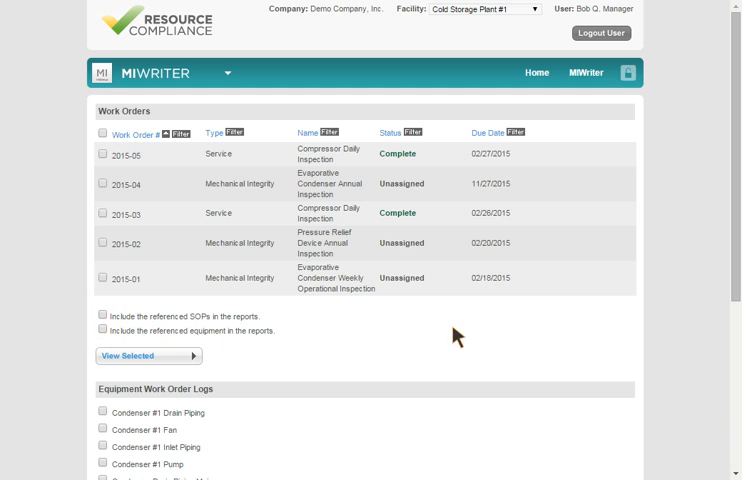
{"action": "scroll", "scroll_direction": "down", "scroll_amount": 3}
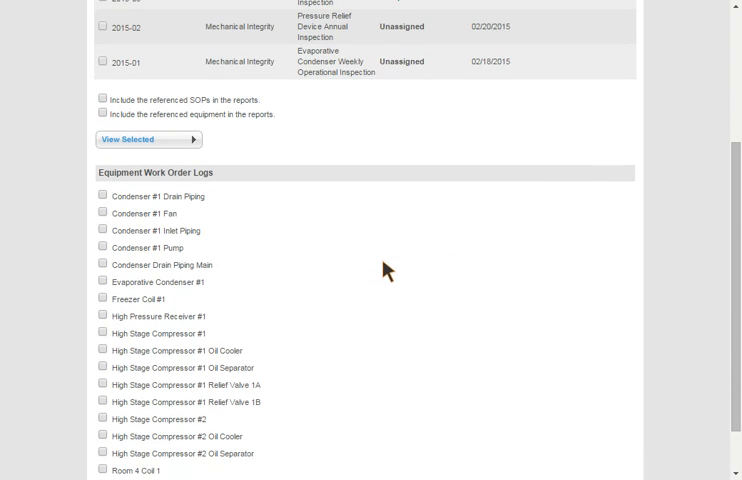
{"action": "mouse_move", "coordinate": [384, 270]}
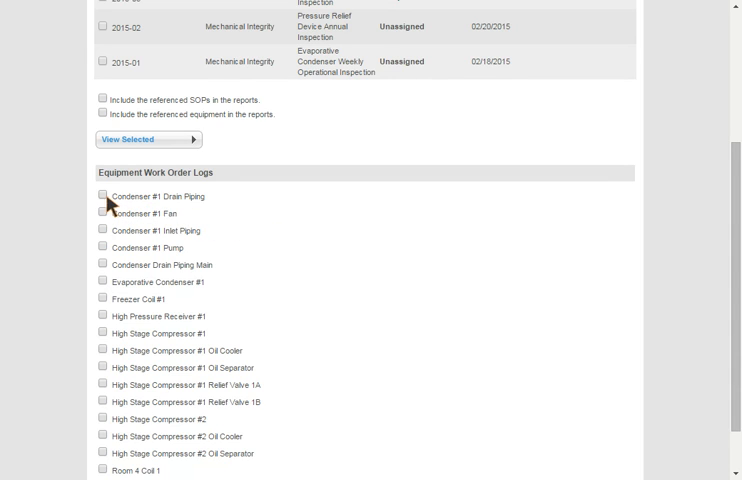
- Toggle the Condenser #1 Drain Piping log off again and select completed work order 2015-05
{"action": "left_click", "coordinate": [102, 196]}
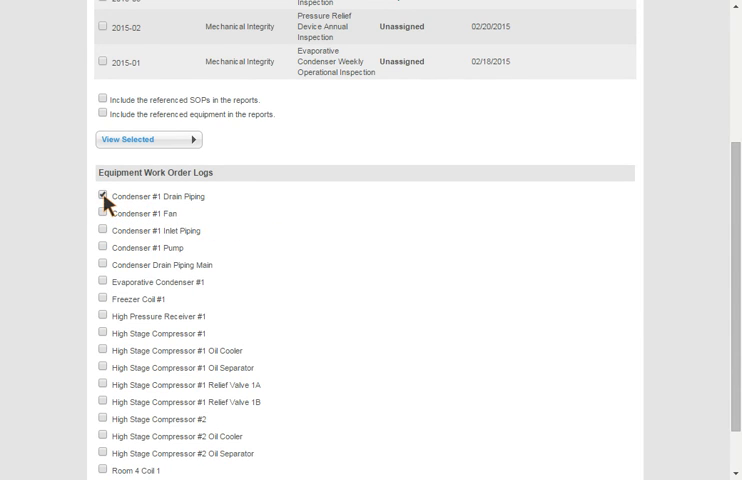
{"action": "left_click", "coordinate": [102, 196]}
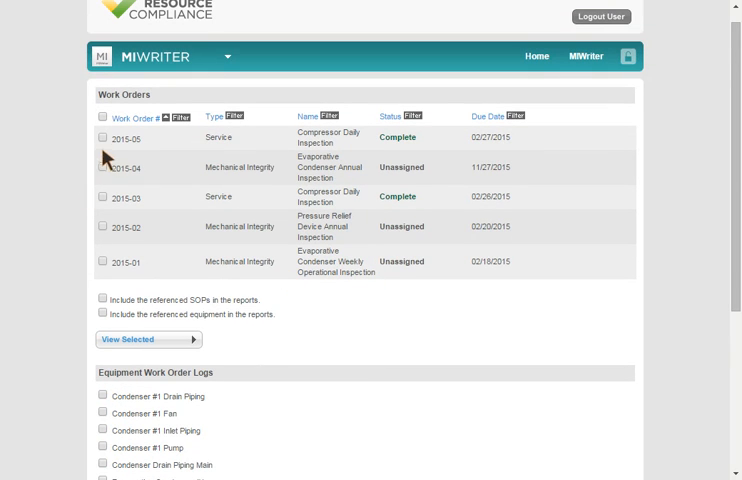
{"action": "left_click", "coordinate": [100, 204]}
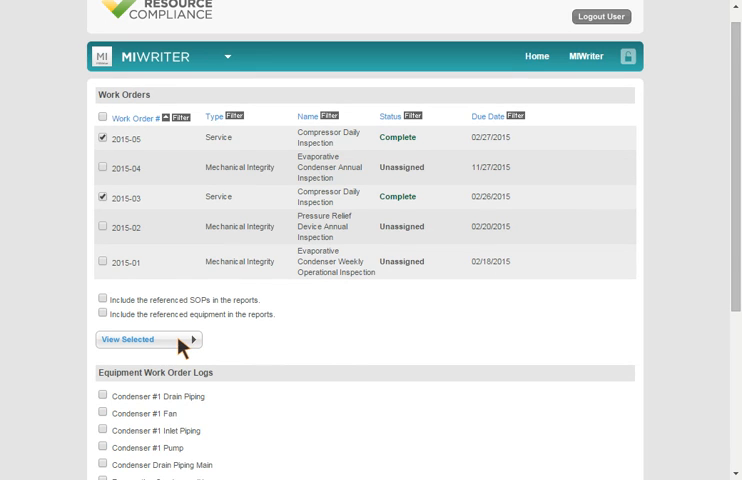
- Generate the printable Work Order Form for completed work orders 2015-05 and 2015-03 via View Selected
{"action": "left_click", "coordinate": [142, 340]}
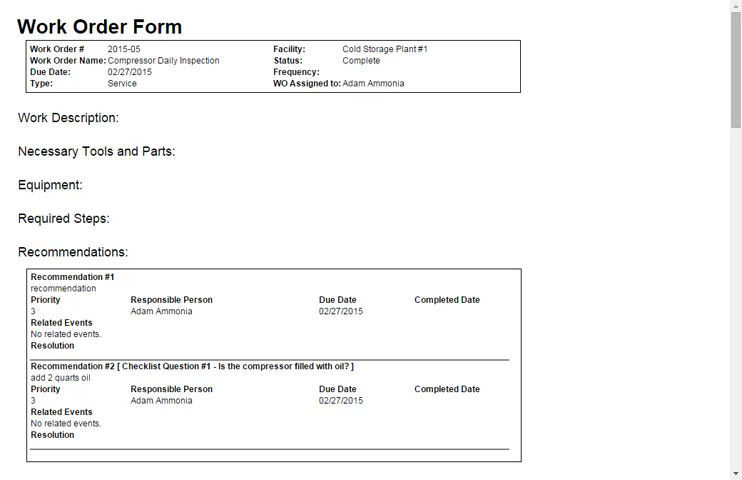
{"action": "mouse_move", "coordinate": [242, 178]}
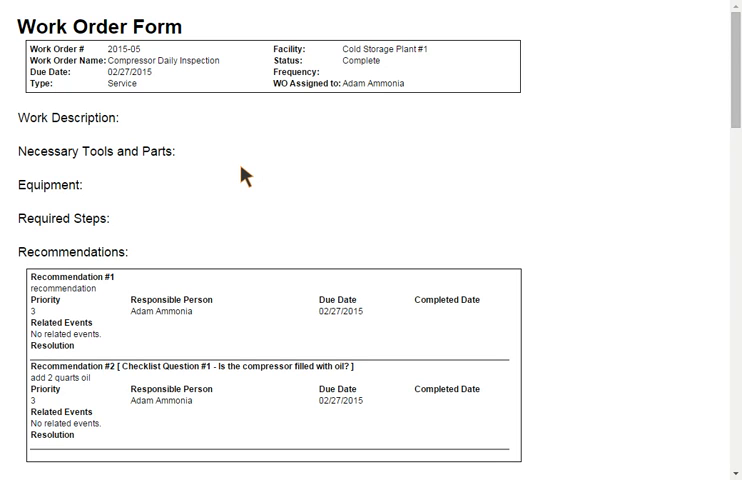
{"action": "mouse_move", "coordinate": [252, 176]}
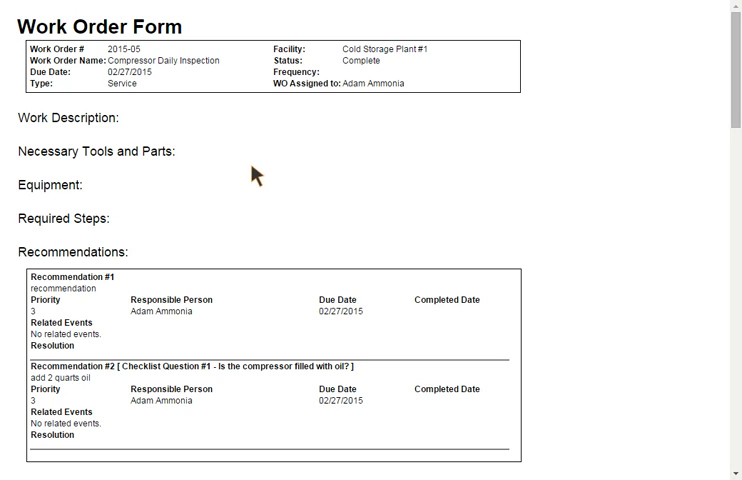